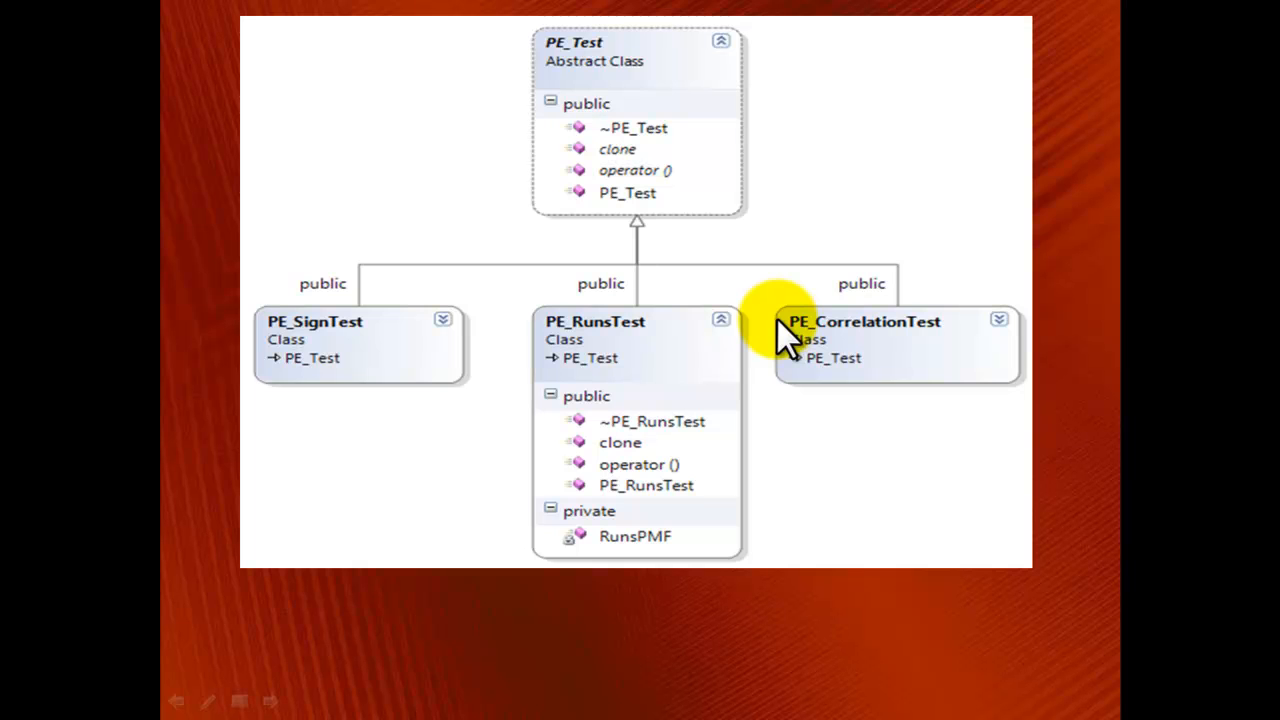
mouse_move(754, 62)
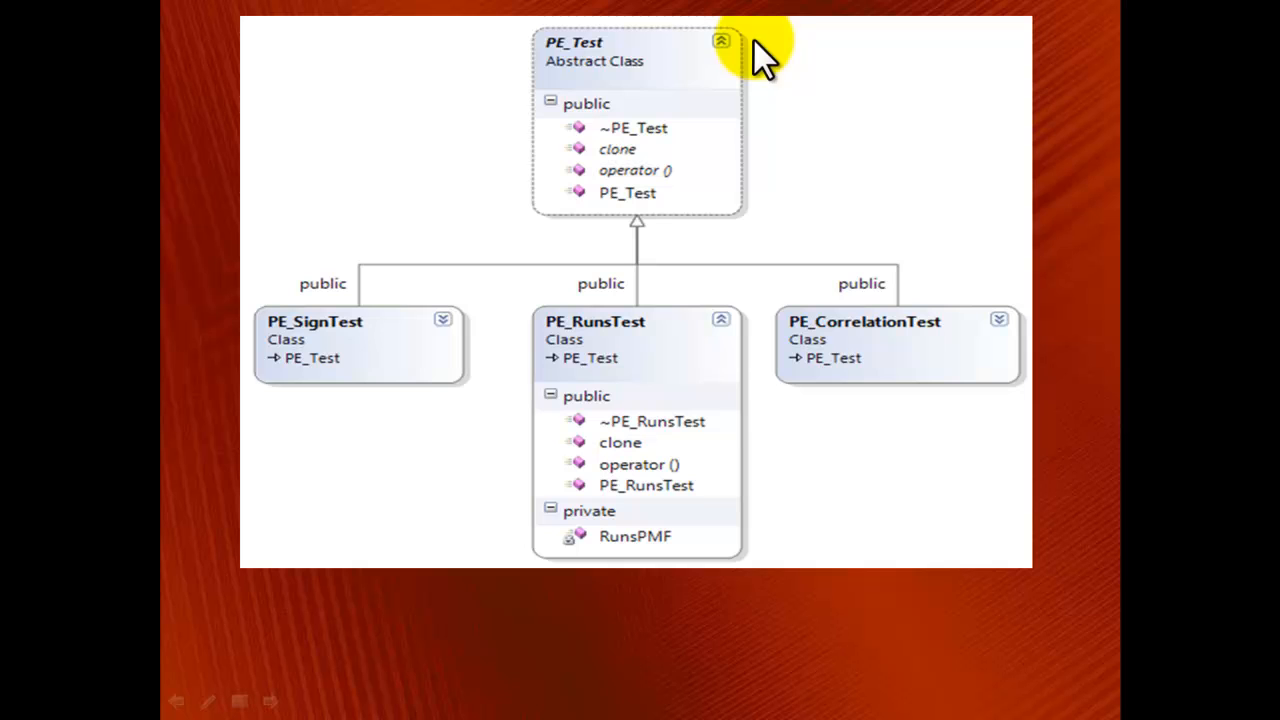
mouse_move(744, 236)
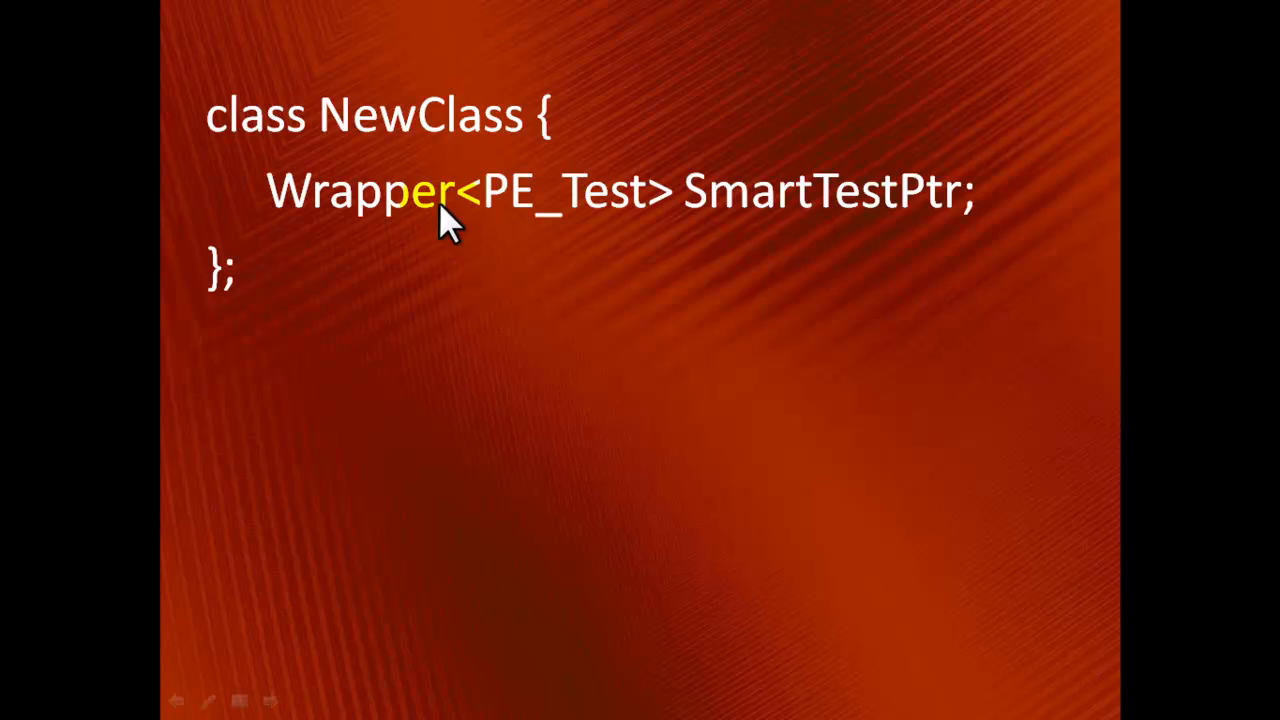
mouse_move(824, 280)
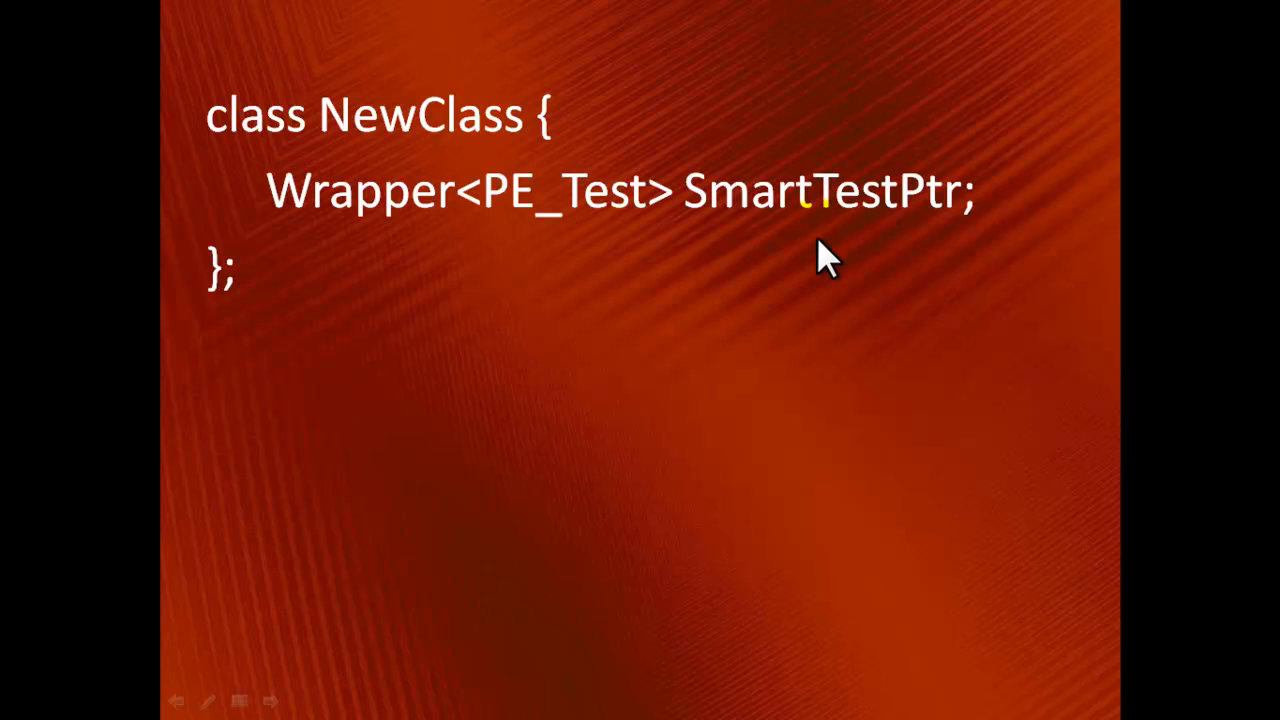
mouse_move(830, 360)
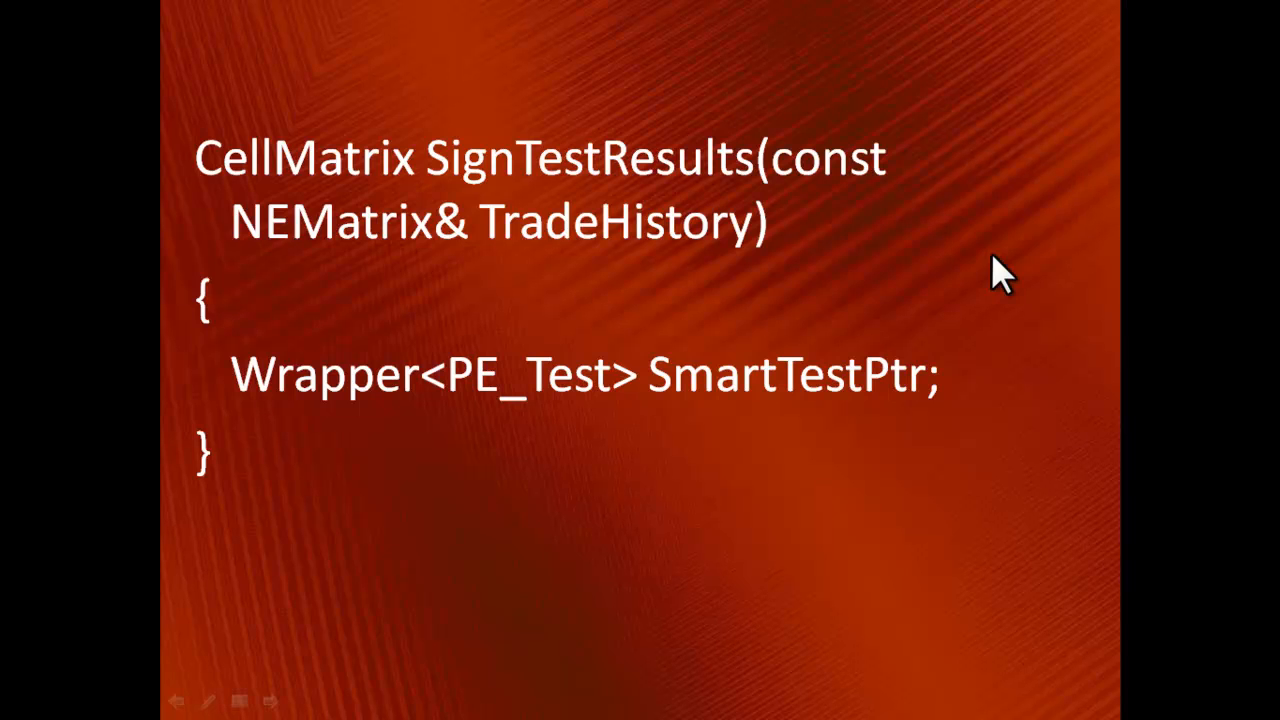
mouse_move(944, 258)
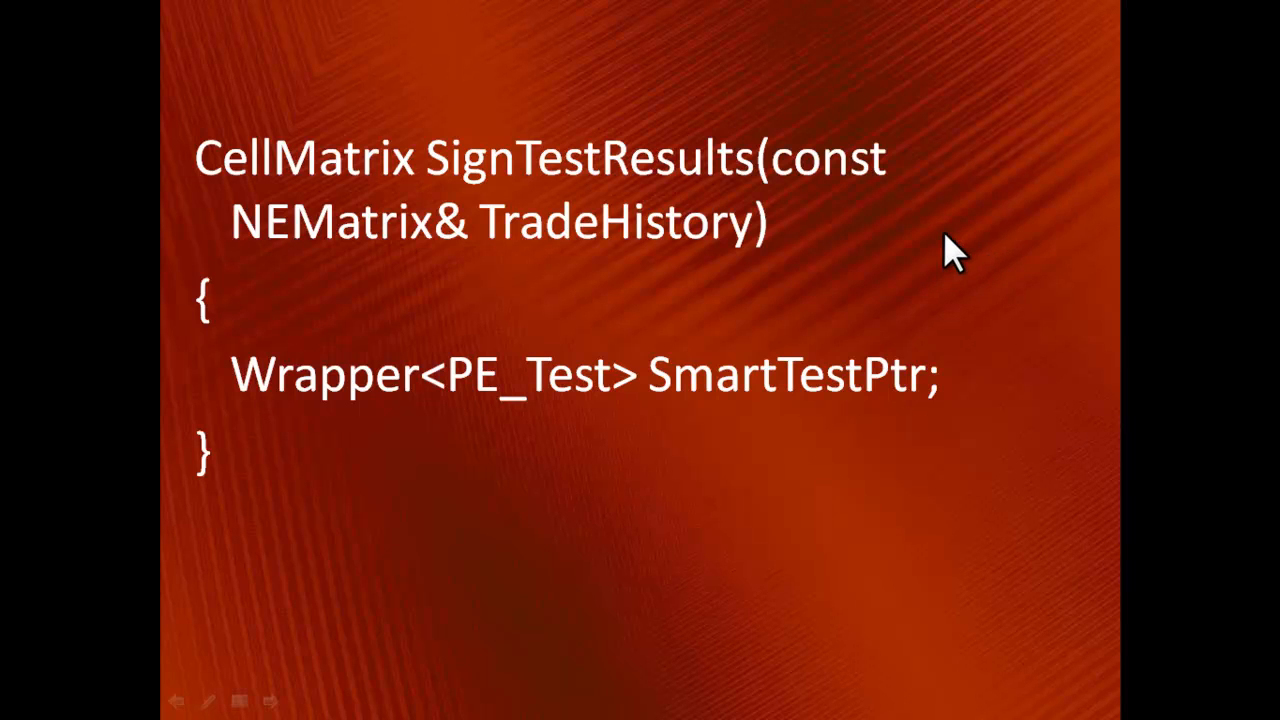
mouse_move(822, 316)
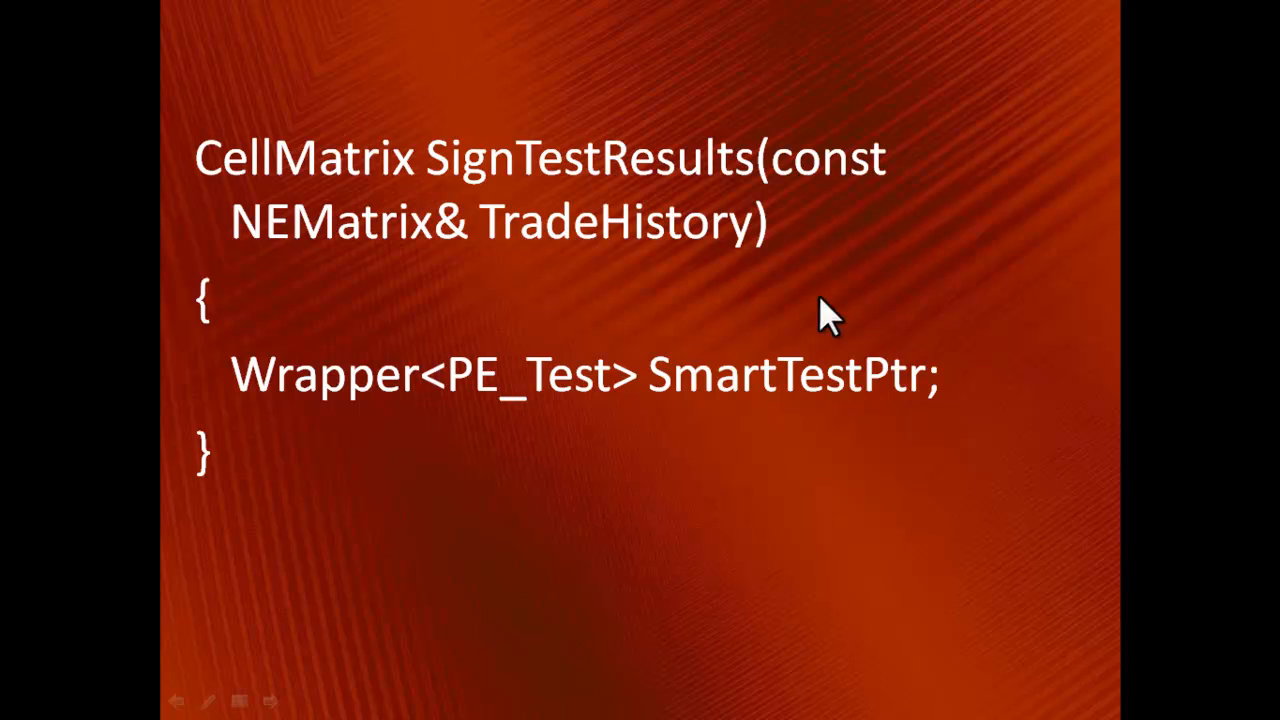
mouse_move(368, 340)
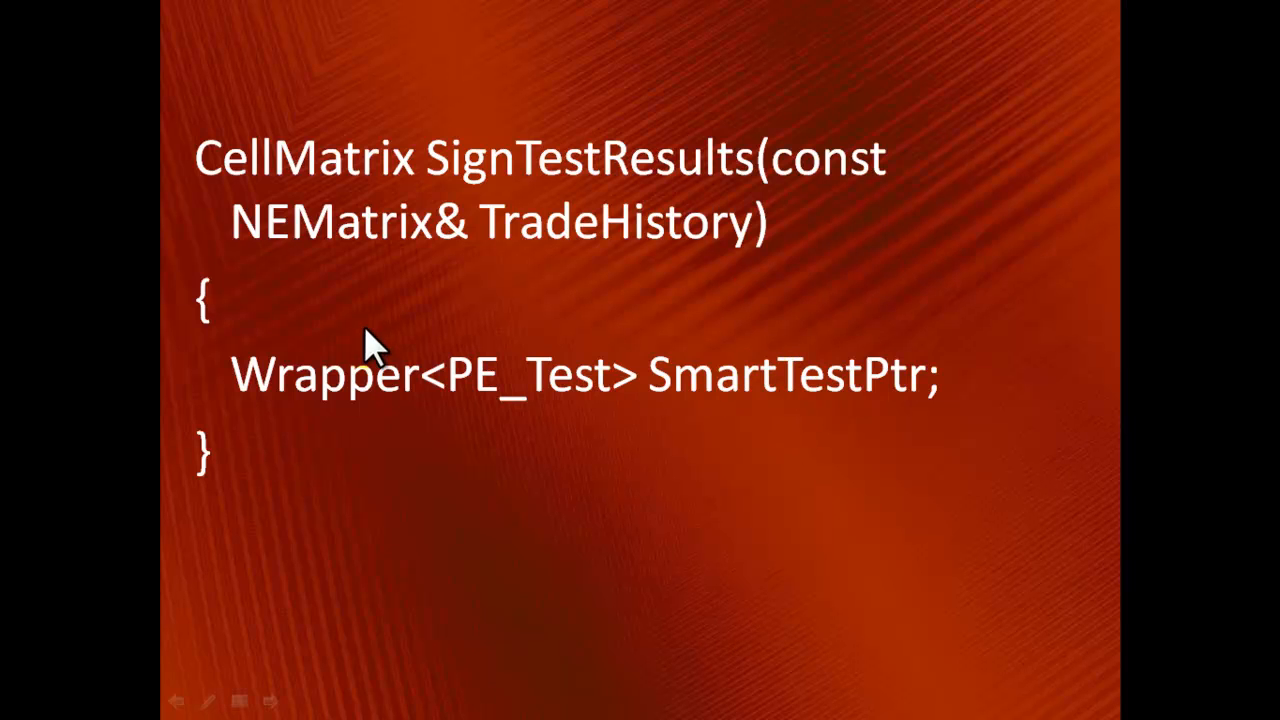
- Highlight the PE_Test type in the Wrapper<PE_Test> SmartTestPtr declaration with the yellow pen
double_click(560, 384)
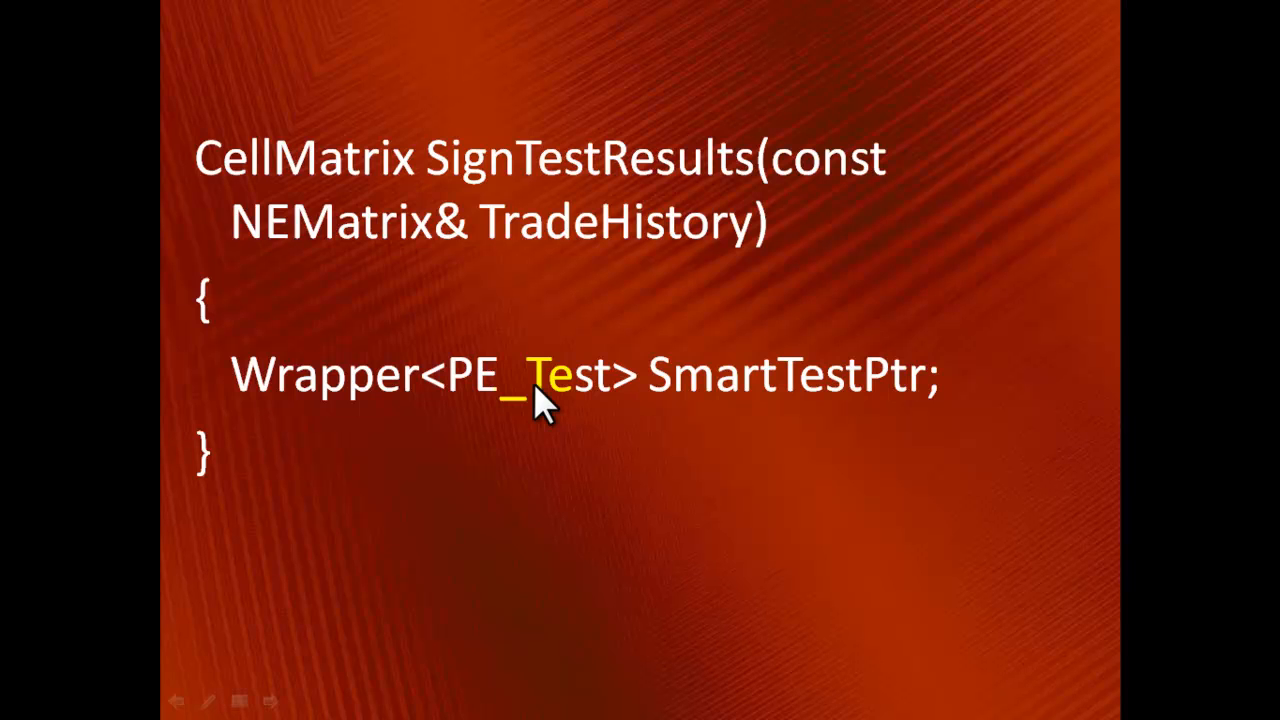